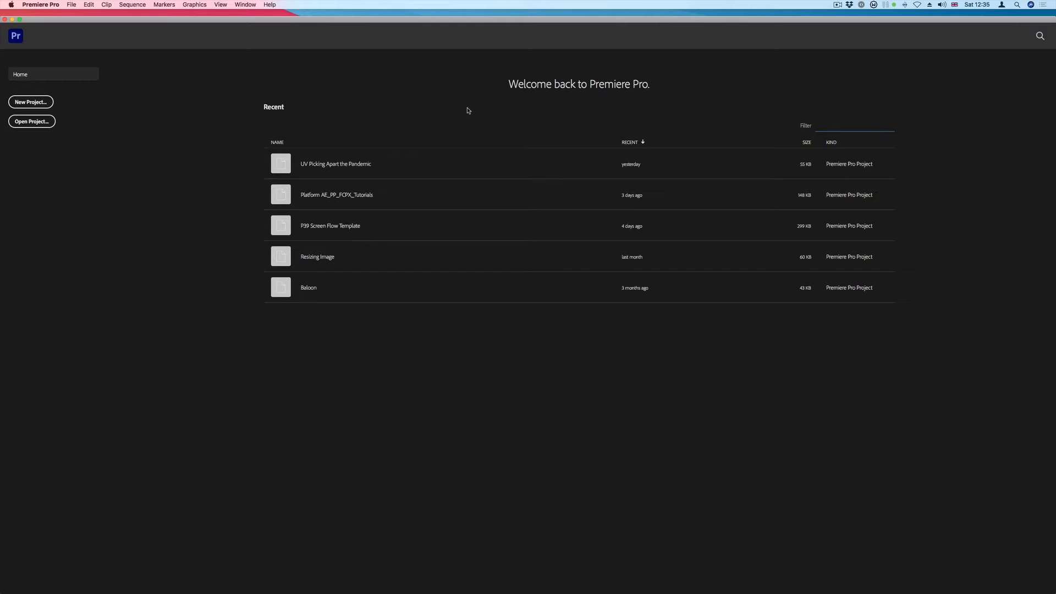
{"action": "mouse_move", "coordinate": [462, 177]}
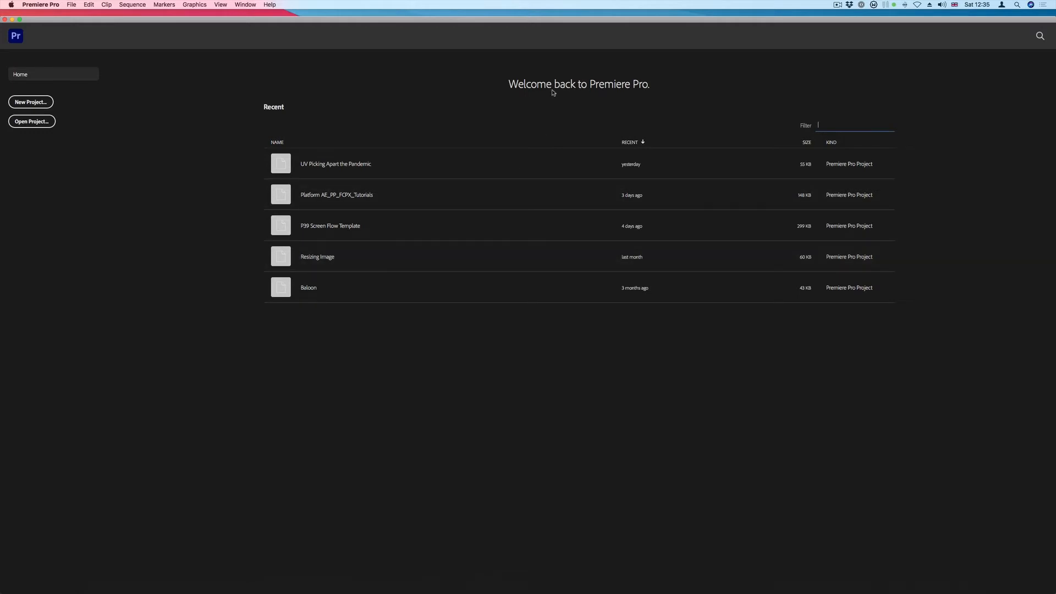
{"action": "mouse_move", "coordinate": [162, 118]}
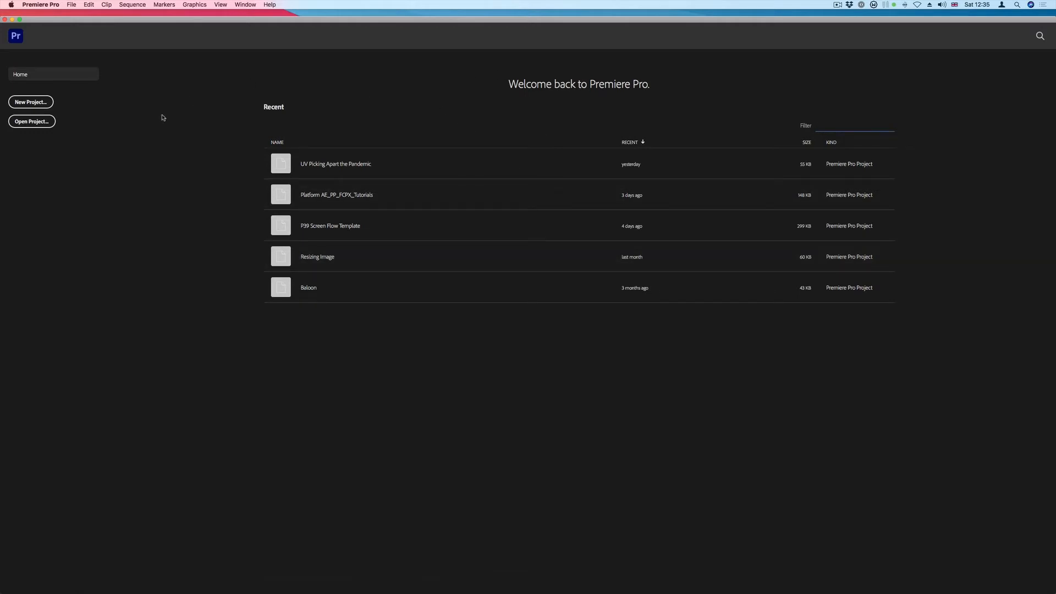
{"action": "mouse_move", "coordinate": [31, 102]}
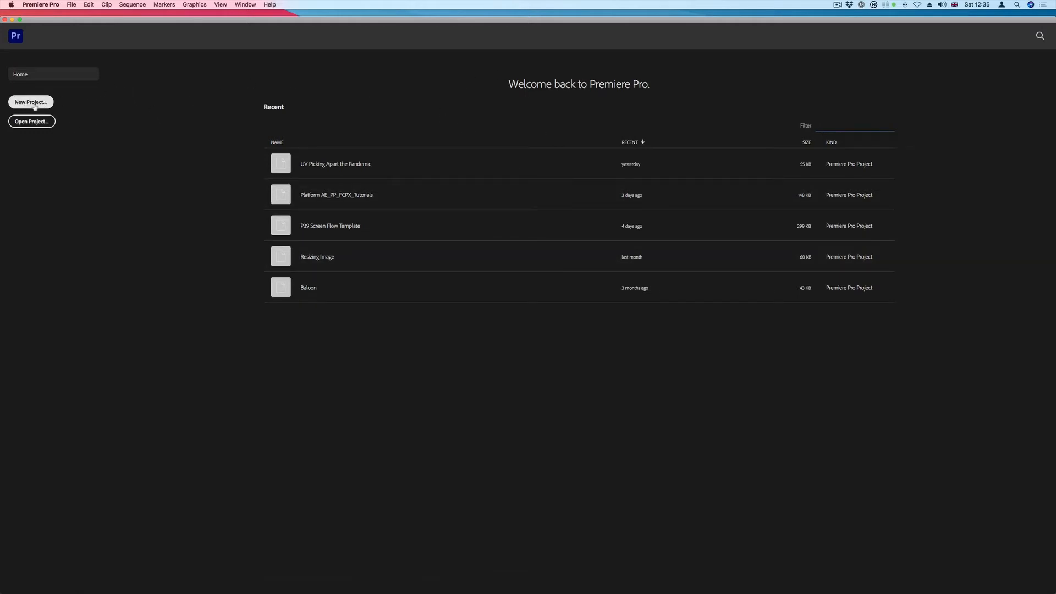
Start a new project and name it 'Glass'.
{"action": "left_click", "coordinate": [852, 125]}
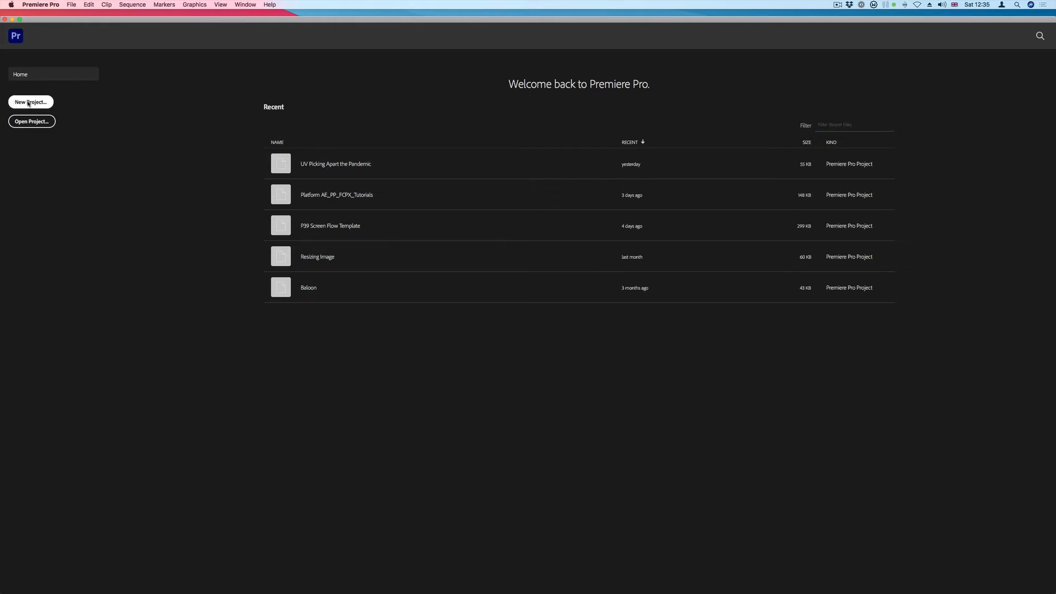
{"action": "left_click", "coordinate": [31, 101]}
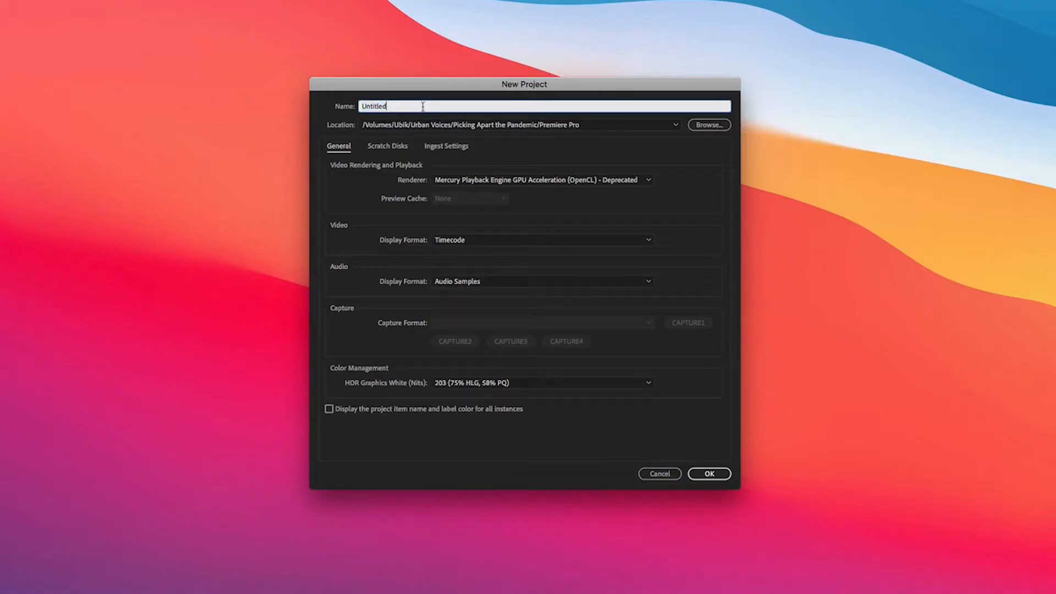
{"action": "type", "text": "G"}
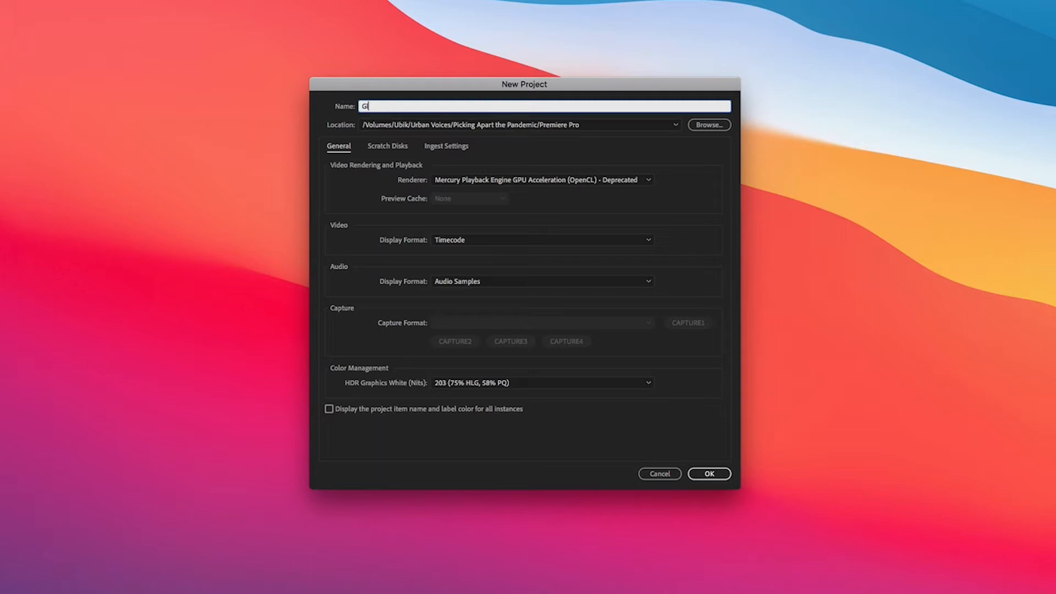
{"action": "type", "text": "lass"}
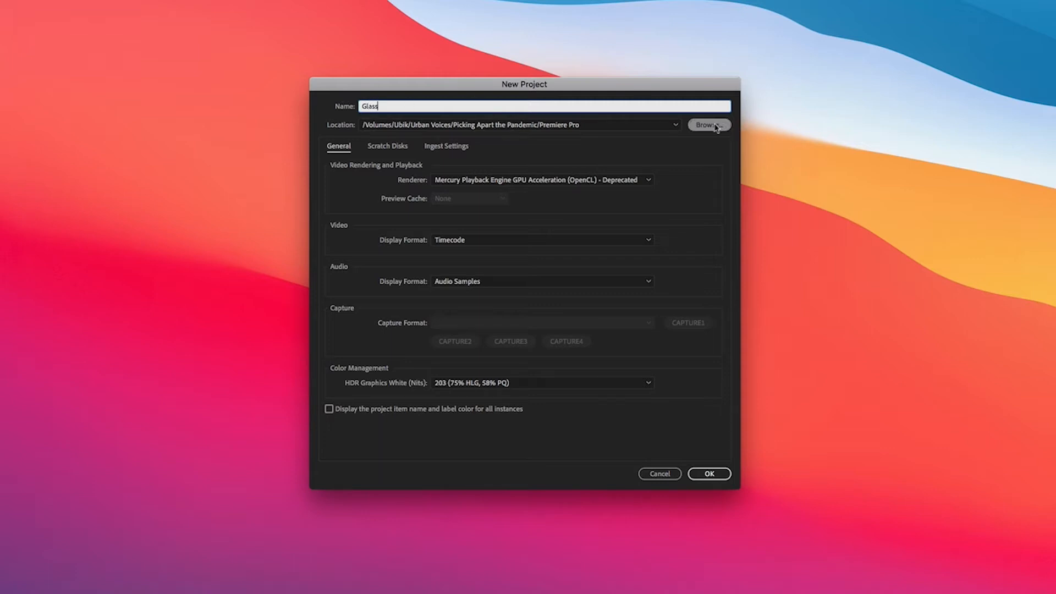
Set the project location to the Glass folder on the Desktop.
{"action": "left_click", "coordinate": [708, 124]}
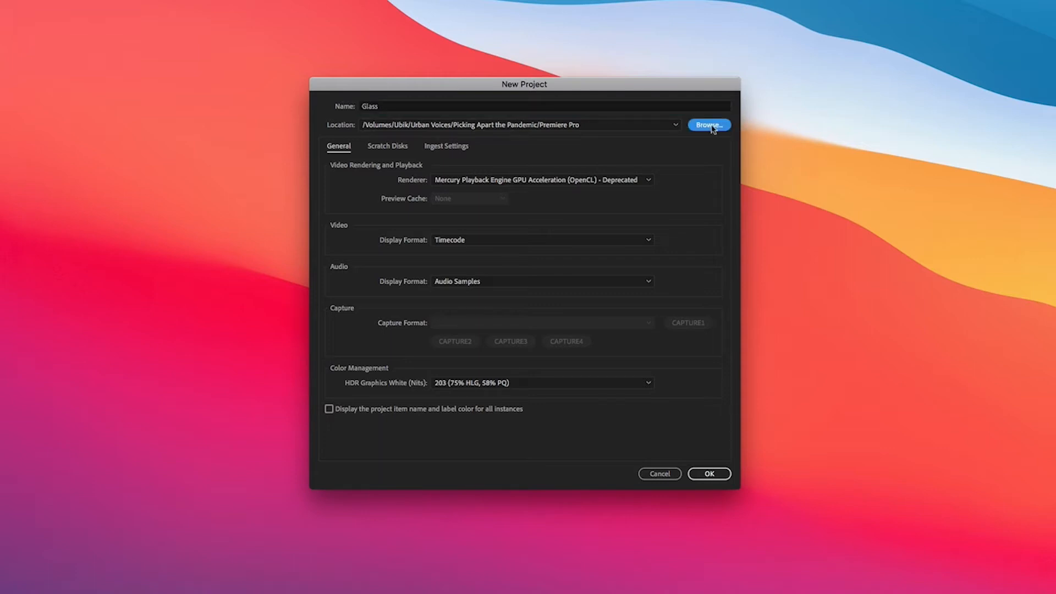
{"action": "left_click", "coordinate": [707, 124]}
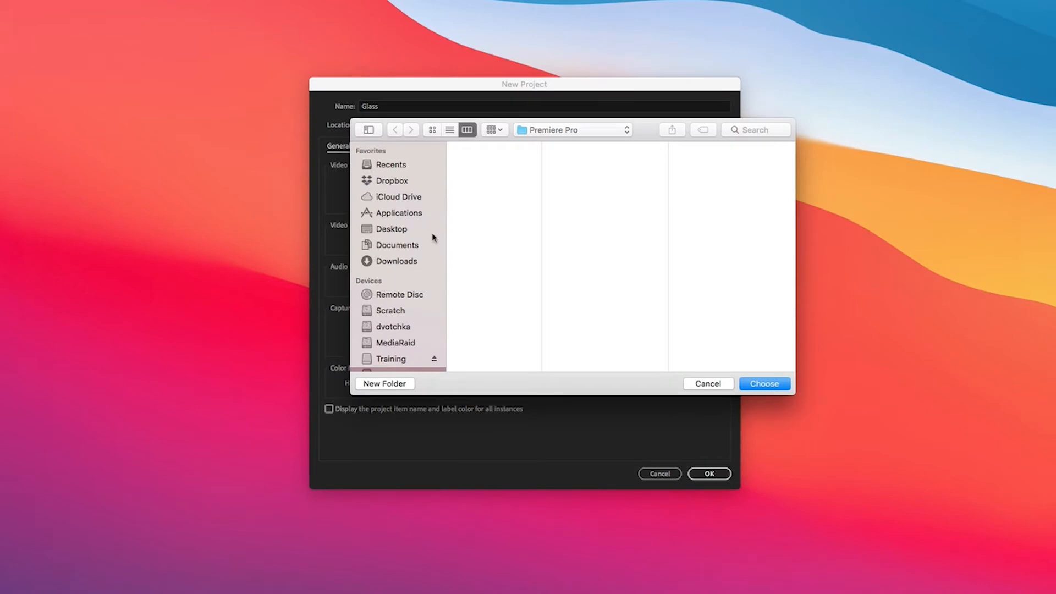
{"action": "left_click", "coordinate": [392, 229]}
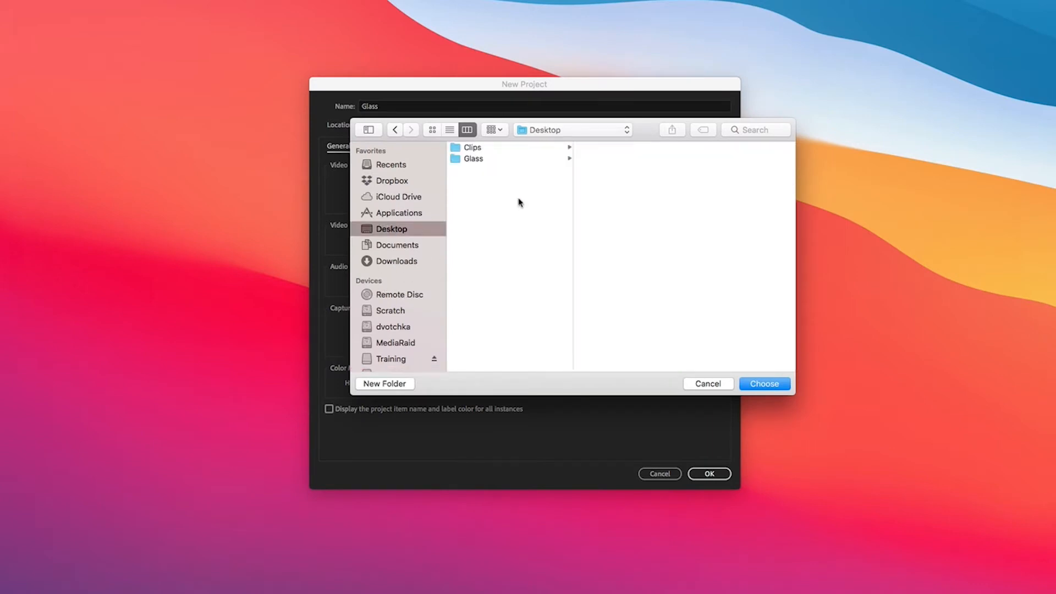
{"action": "left_click", "coordinate": [474, 159]}
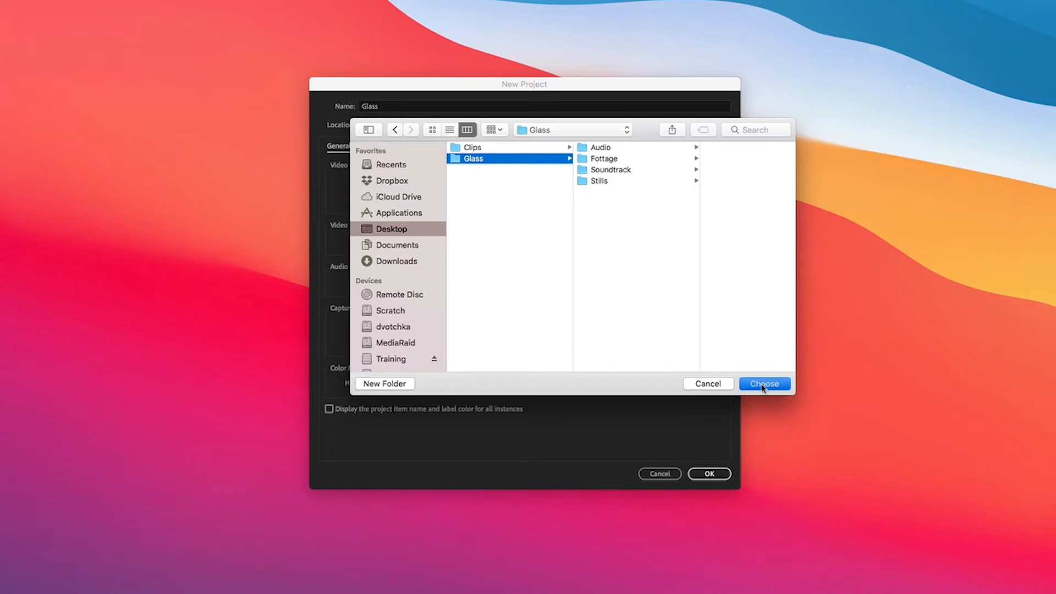
{"action": "left_click", "coordinate": [763, 383]}
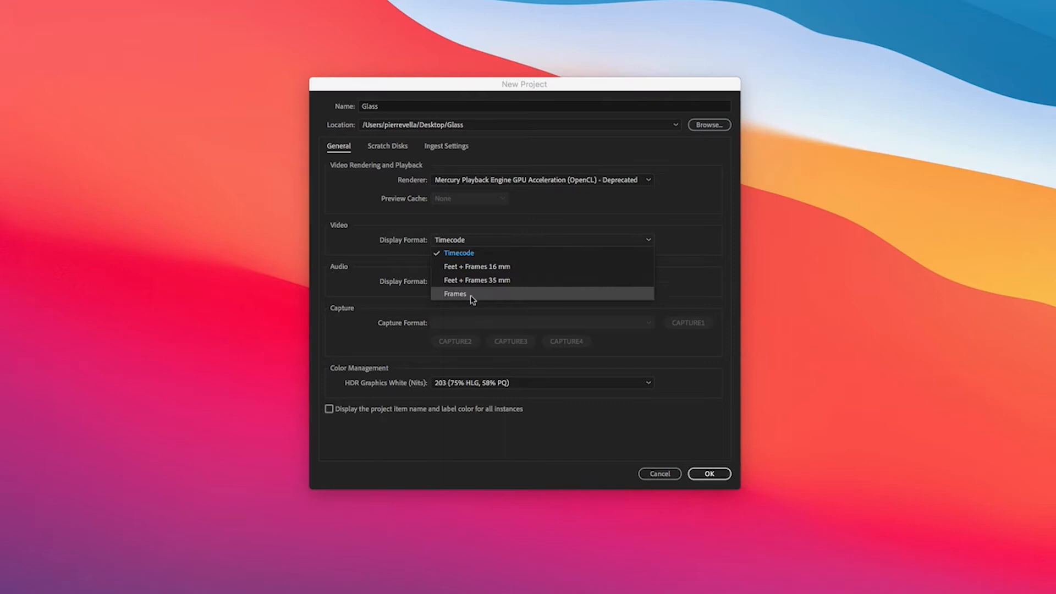
{"action": "mouse_move", "coordinate": [460, 253]}
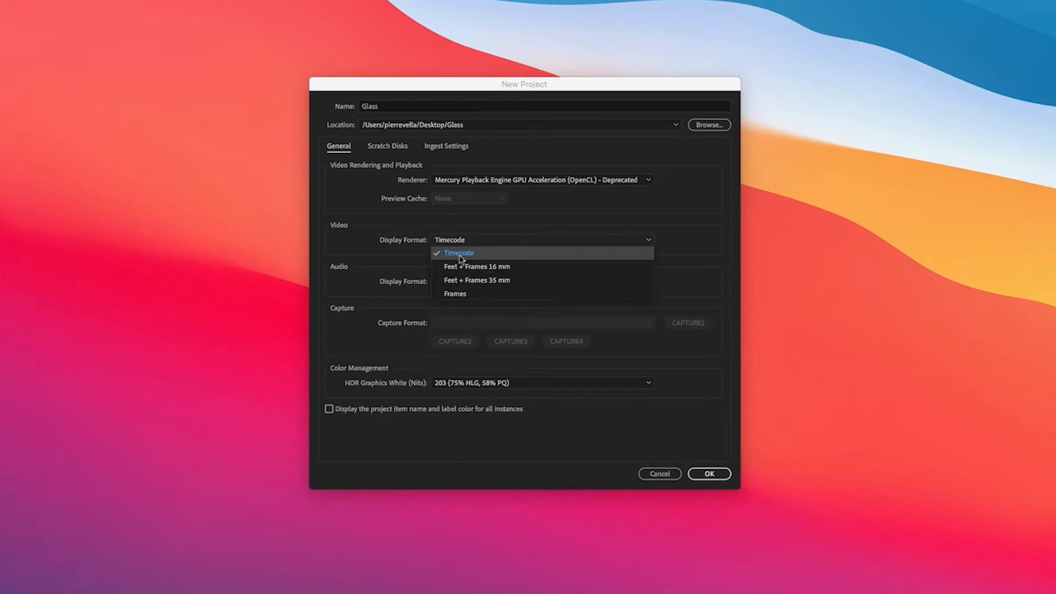
{"action": "mouse_move", "coordinate": [477, 266]}
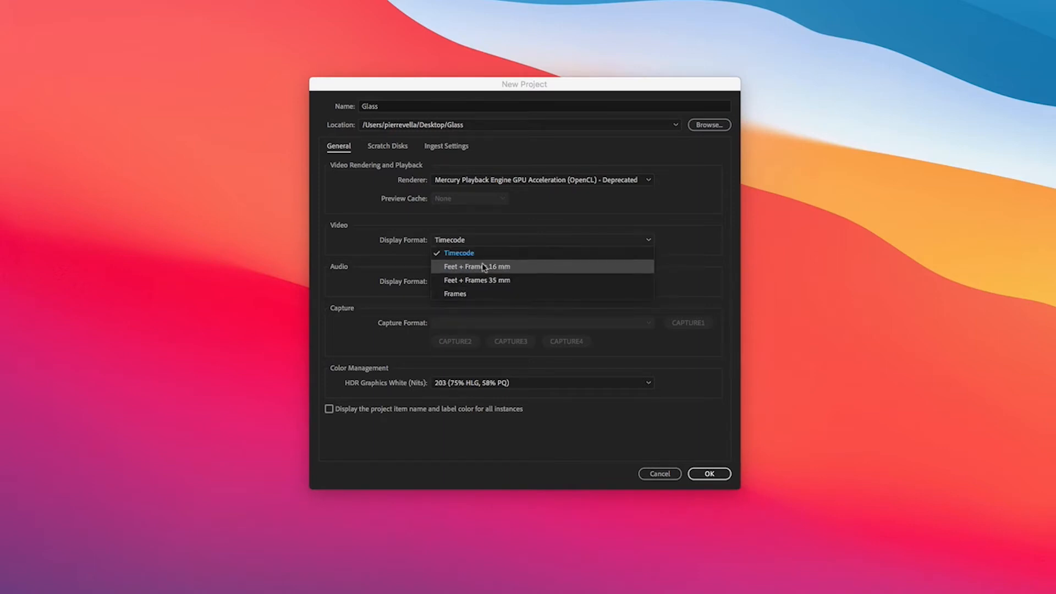
{"action": "mouse_move", "coordinate": [452, 275]}
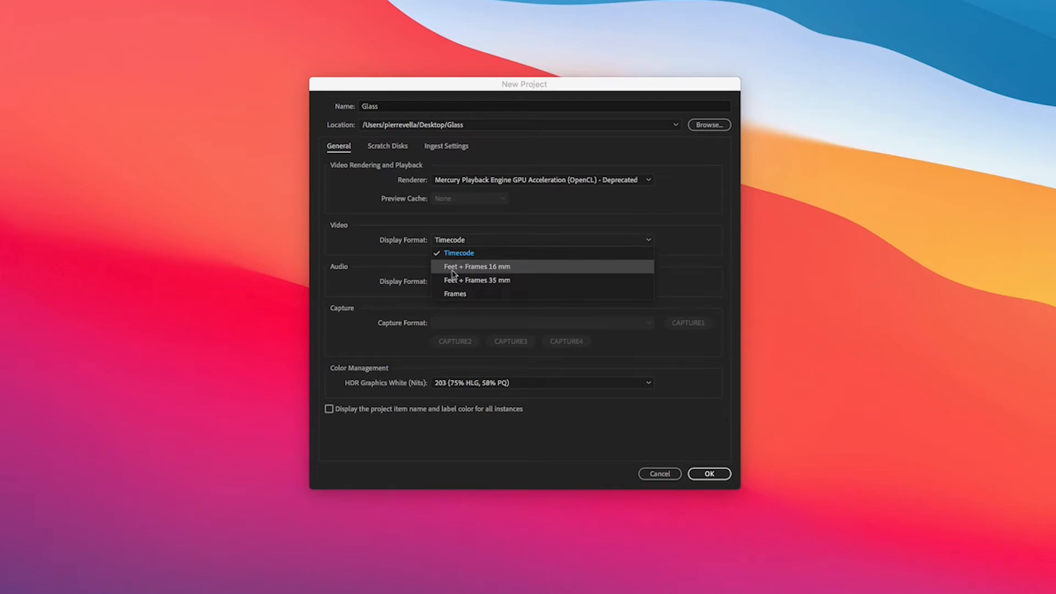
{"action": "left_click", "coordinate": [458, 253]}
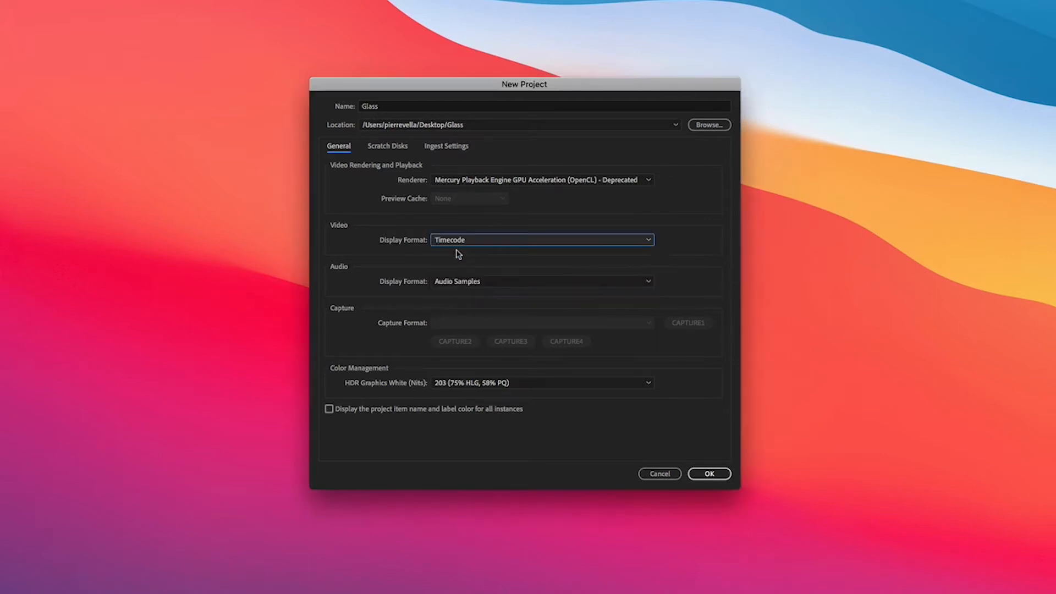
{"action": "mouse_move", "coordinate": [480, 305]}
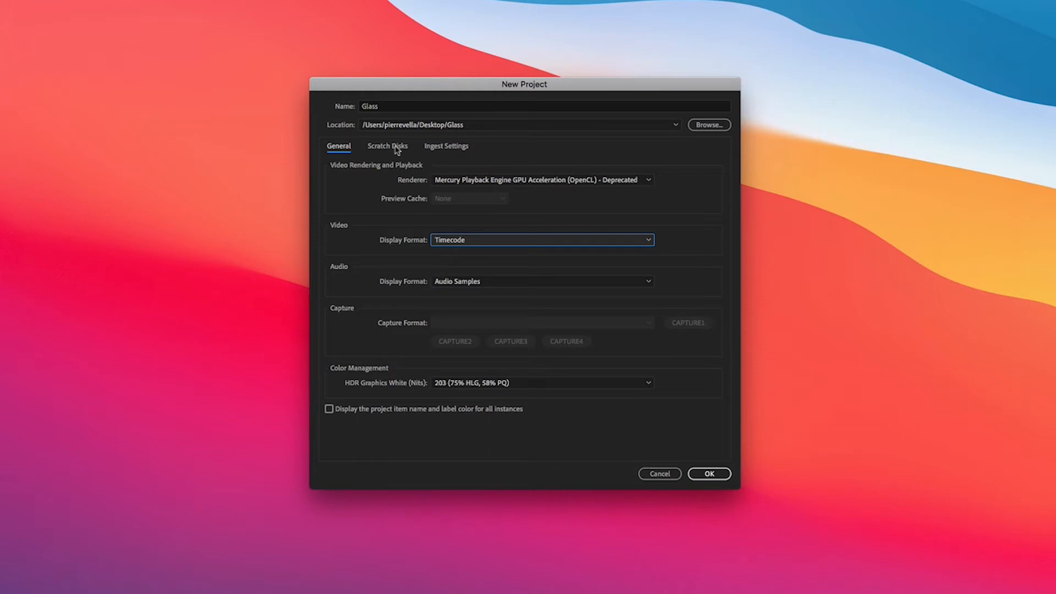
Leave scratch disks at Same as Project and create the Glass project.
{"action": "left_click", "coordinate": [389, 146]}
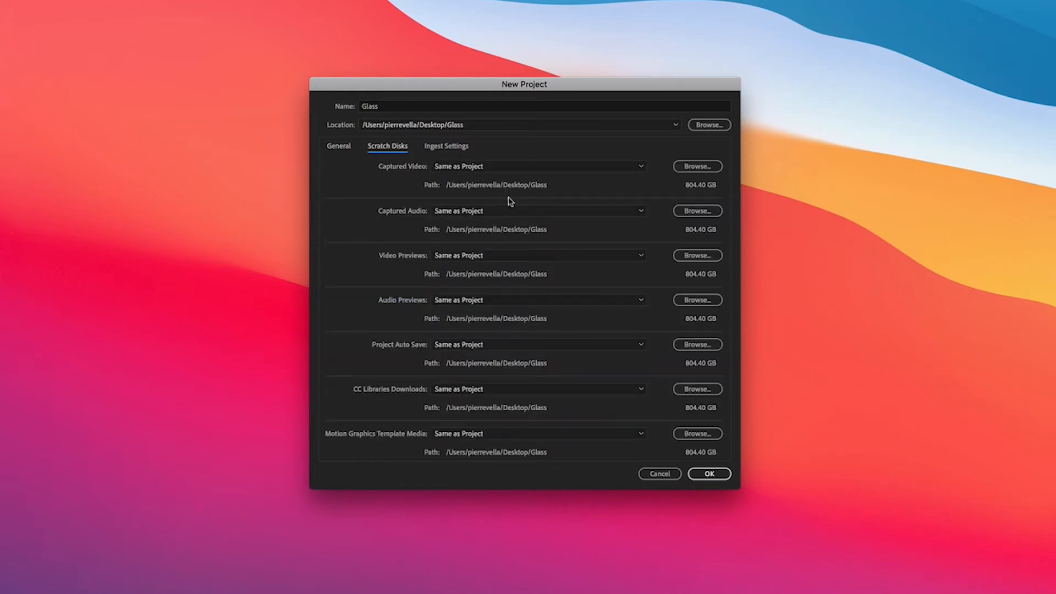
{"action": "mouse_move", "coordinate": [487, 196]}
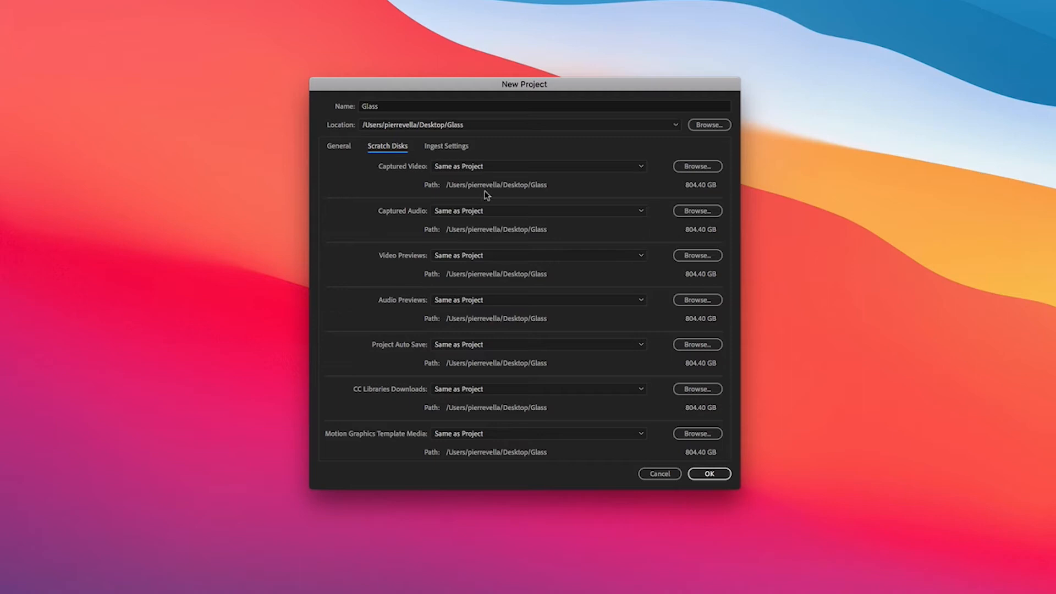
{"action": "mouse_move", "coordinate": [458, 255]}
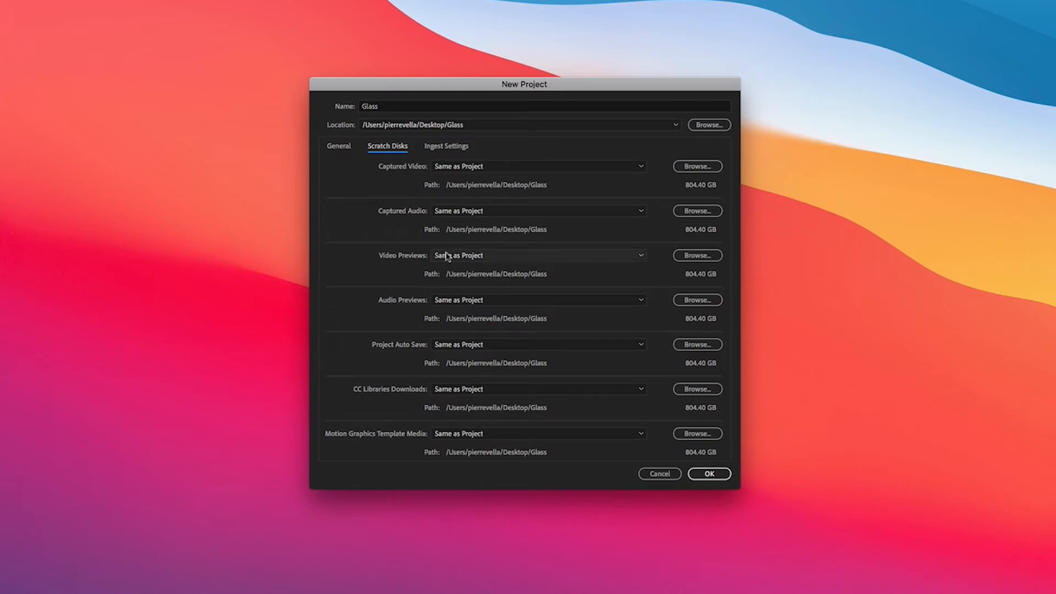
{"action": "mouse_move", "coordinate": [395, 336]}
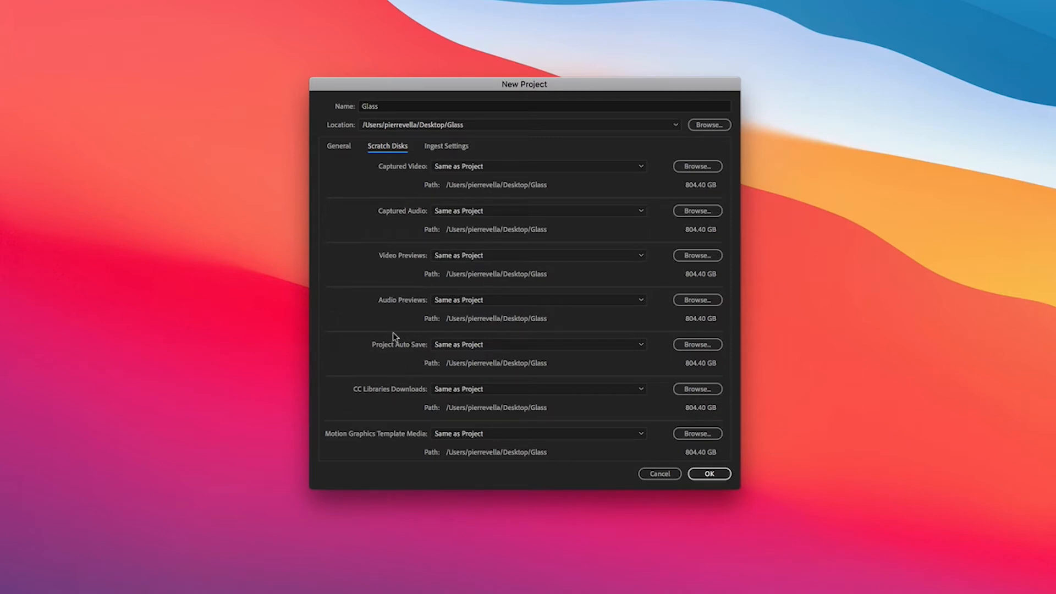
{"action": "mouse_move", "coordinate": [398, 216]}
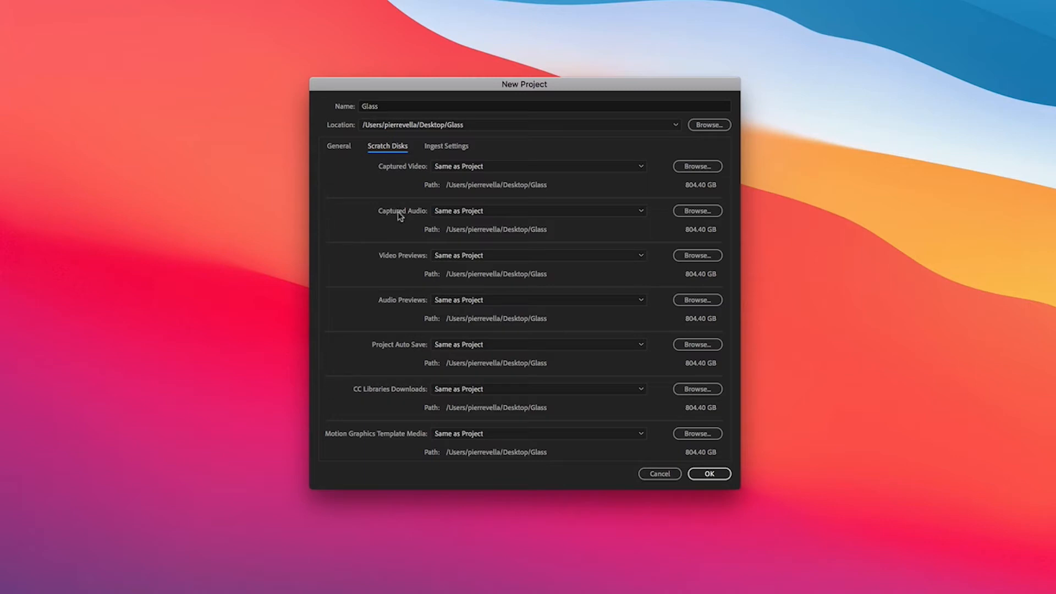
{"action": "mouse_move", "coordinate": [434, 323]}
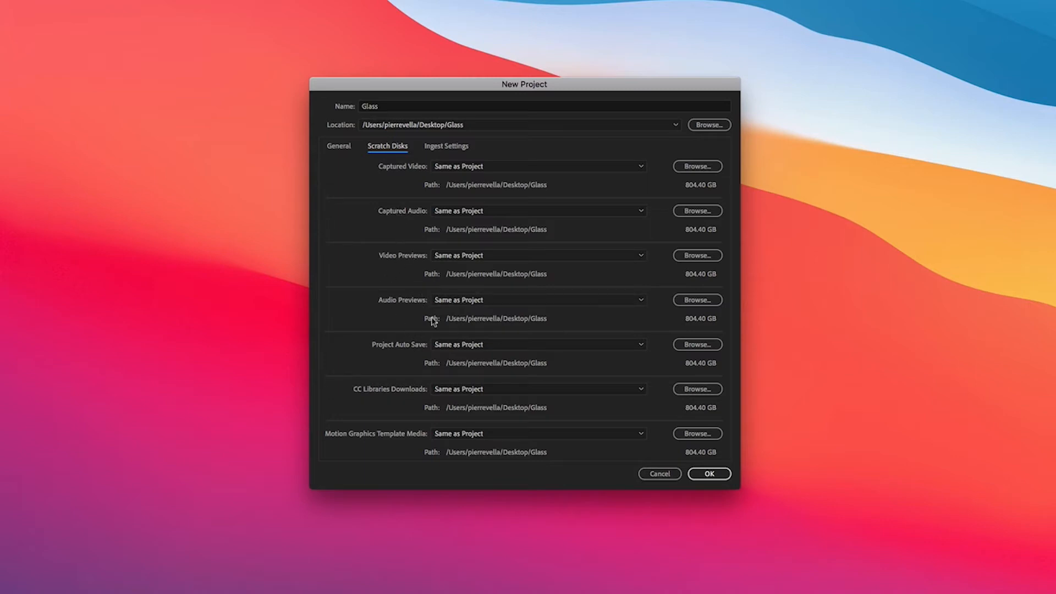
{"action": "mouse_move", "coordinate": [423, 303]}
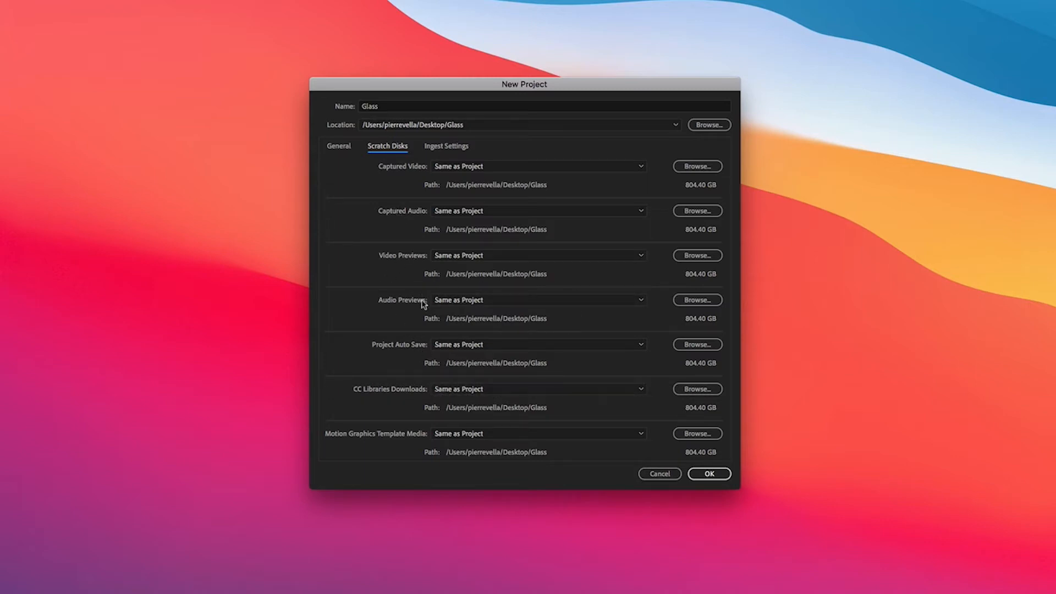
{"action": "mouse_move", "coordinate": [708, 473]}
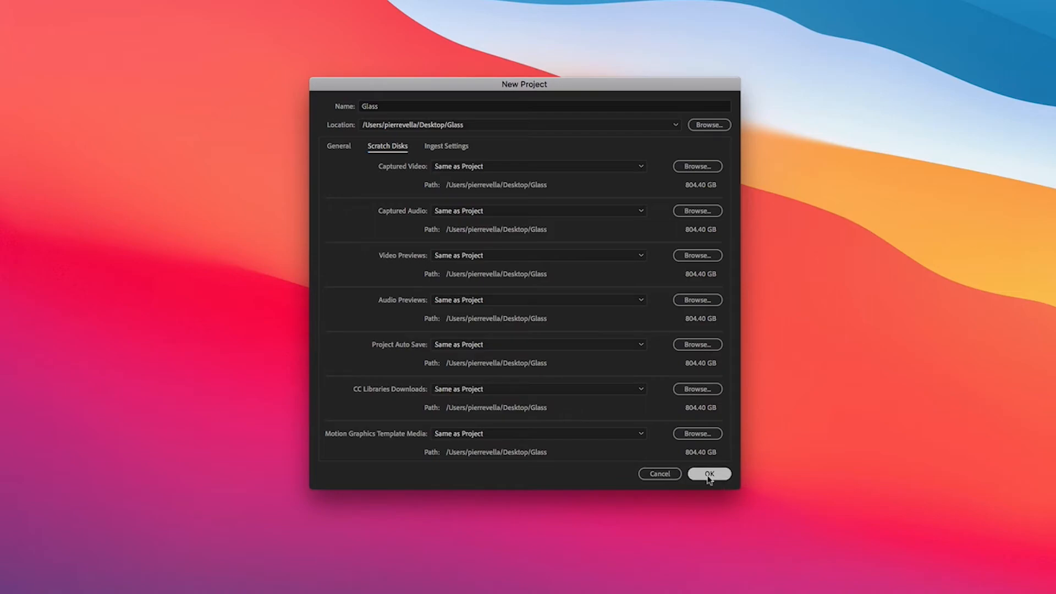
{"action": "left_click", "coordinate": [708, 473]}
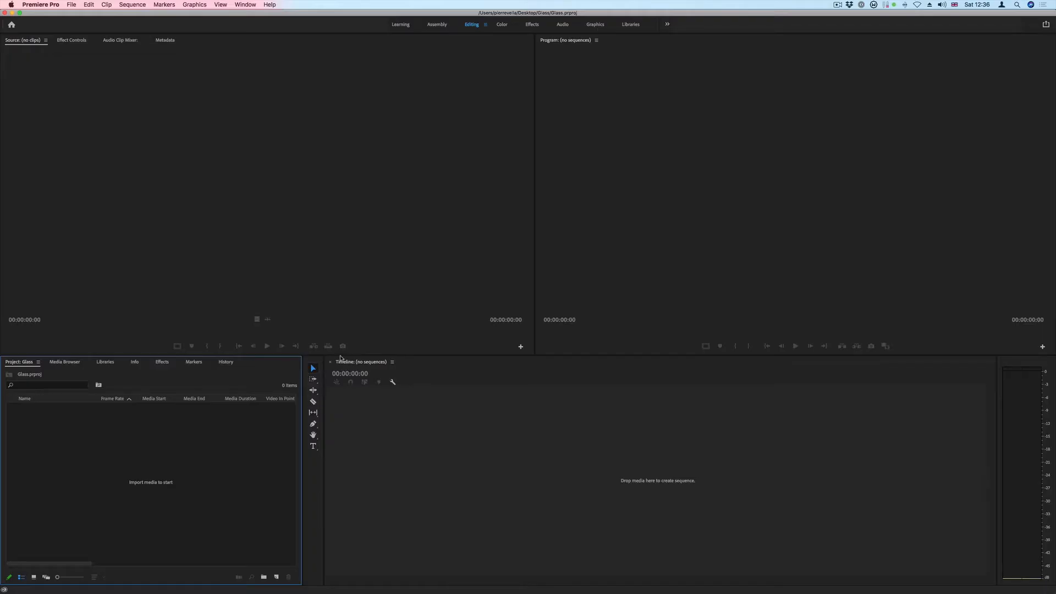
{"action": "mouse_move", "coordinate": [303, 350]}
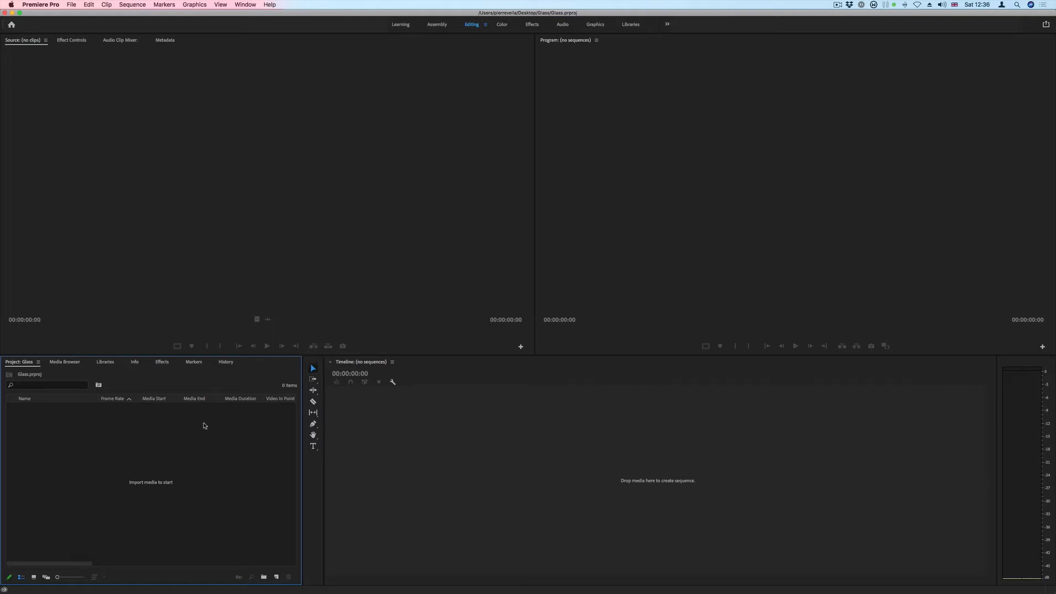
{"action": "mouse_move", "coordinate": [182, 295]}
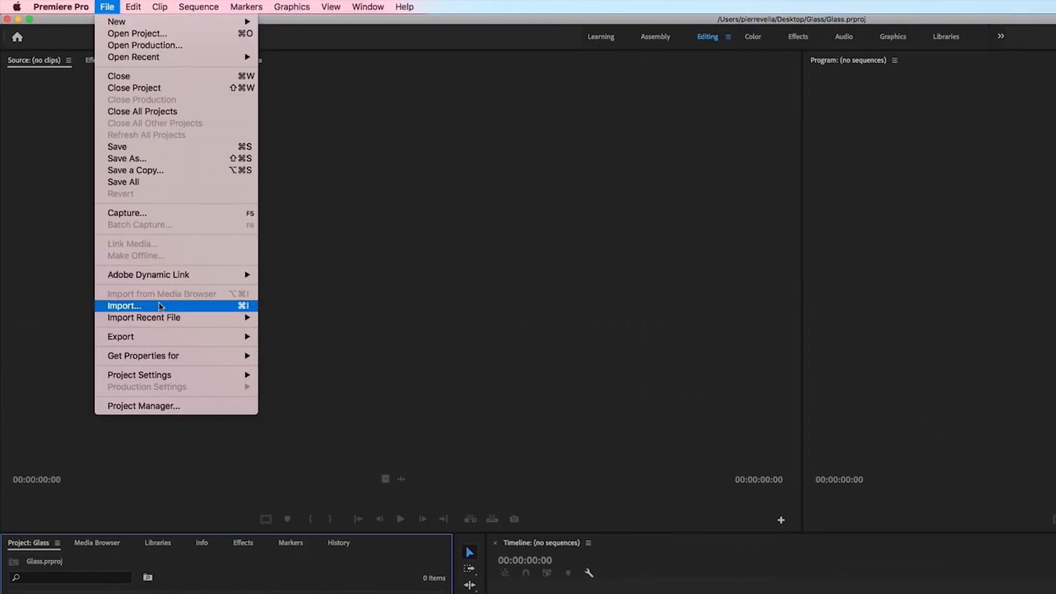
{"action": "mouse_move", "coordinate": [242, 316]}
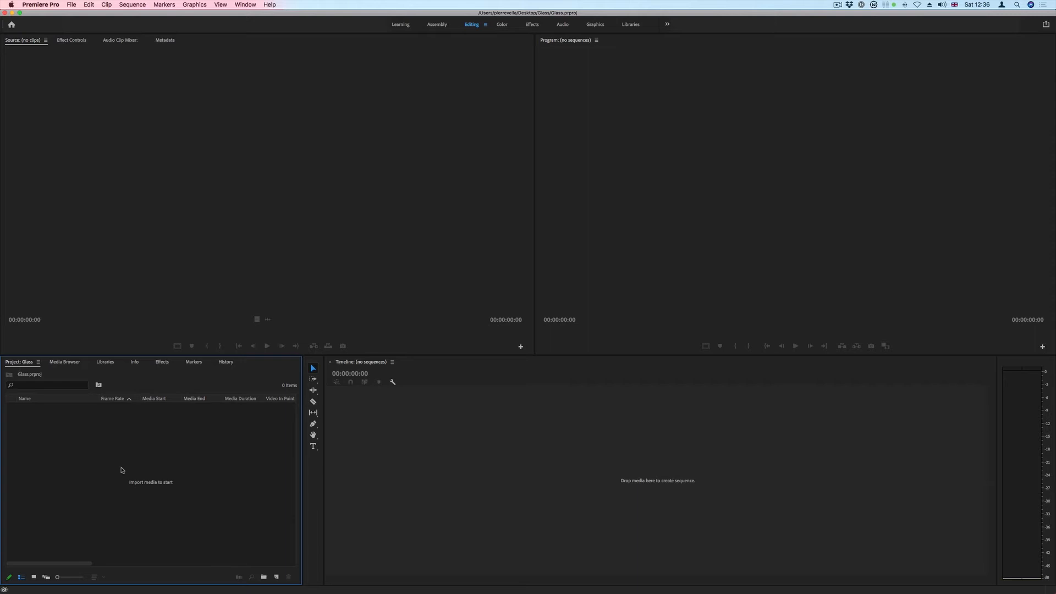
Bring up the Import file browser from the empty Project panel.
{"action": "double_click", "coordinate": [150, 472]}
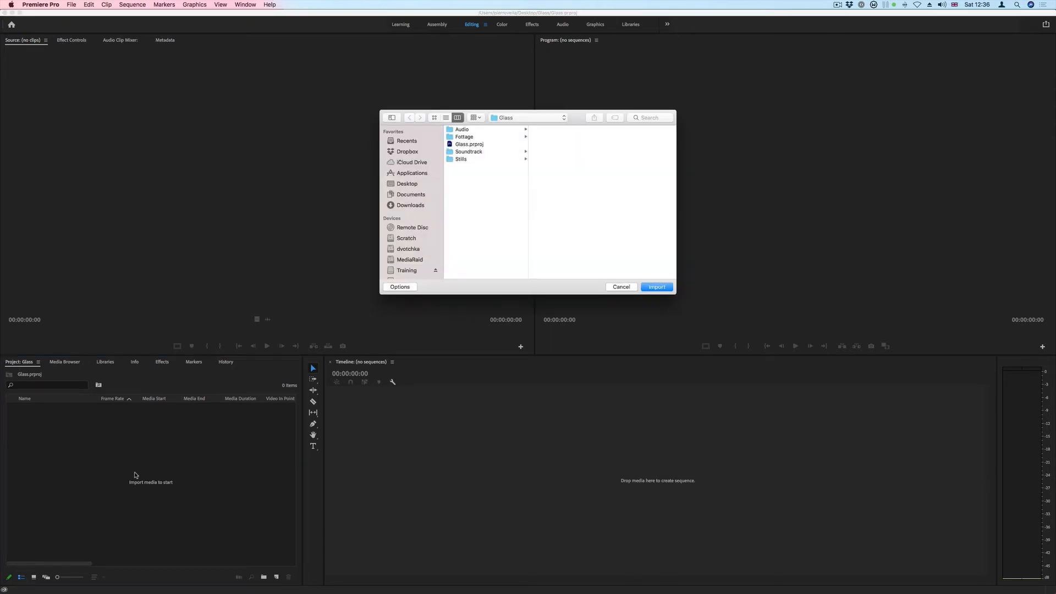
{"action": "mouse_move", "coordinate": [392, 214]}
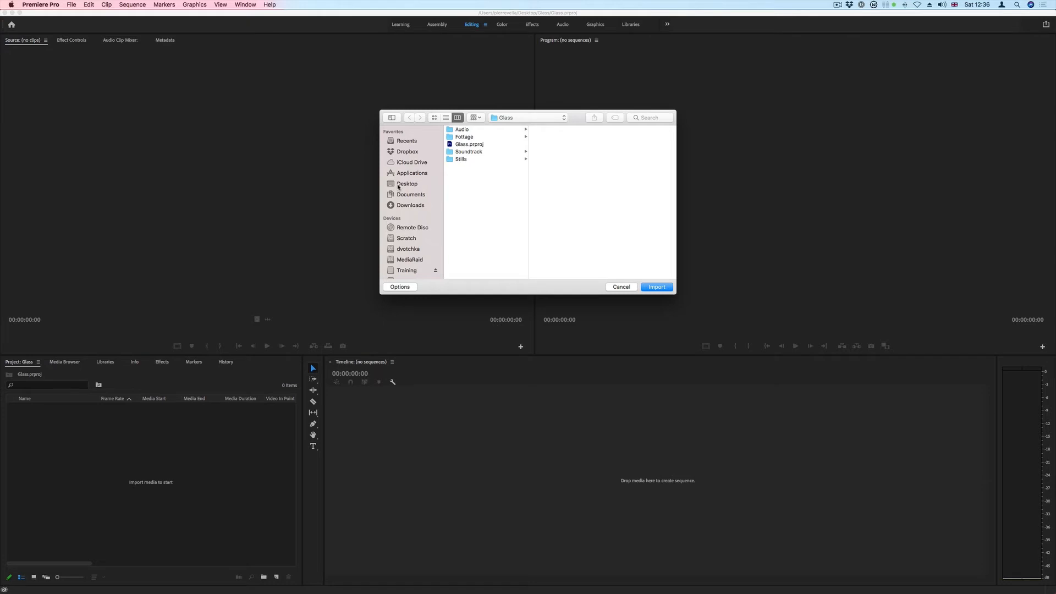
Import the Audio, Footage, Soundtrack and Stills folders from Desktop > Glass, excluding Glass.prproj.
{"action": "left_click", "coordinate": [407, 184]}
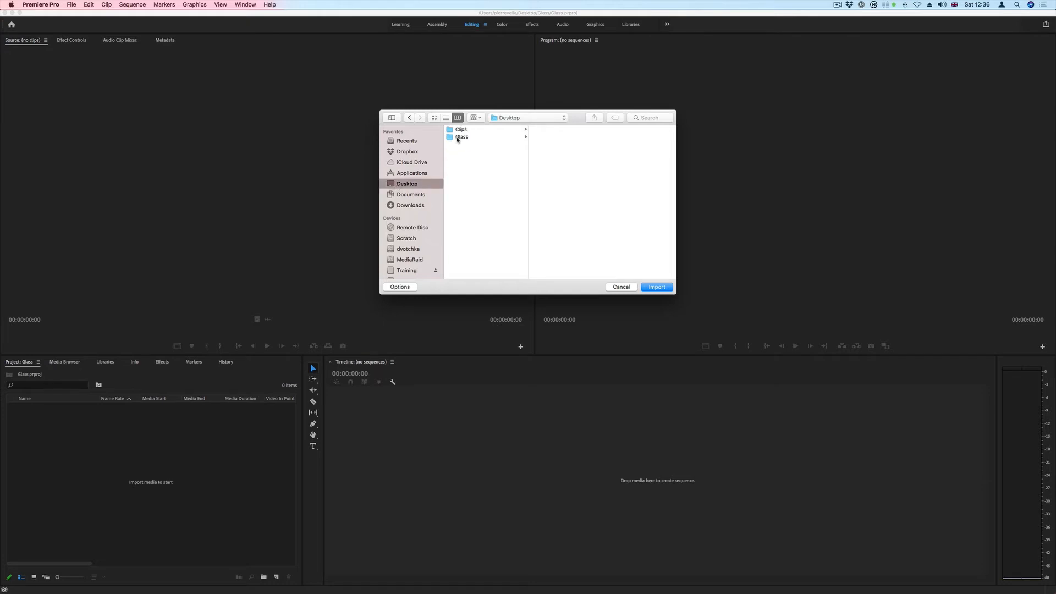
{"action": "left_click", "coordinate": [461, 137]}
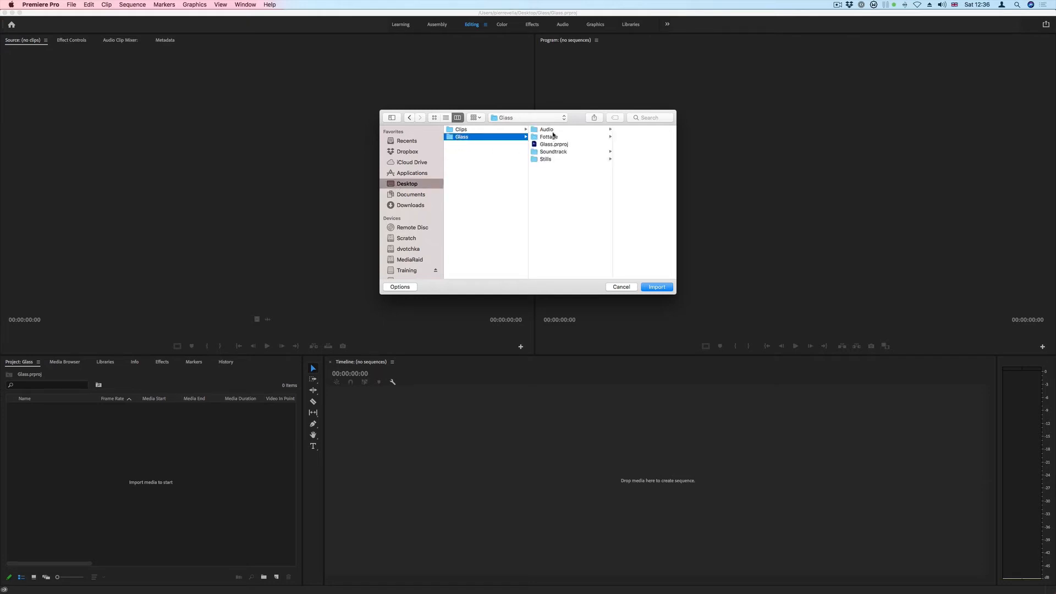
{"action": "left_click", "coordinate": [546, 129]}
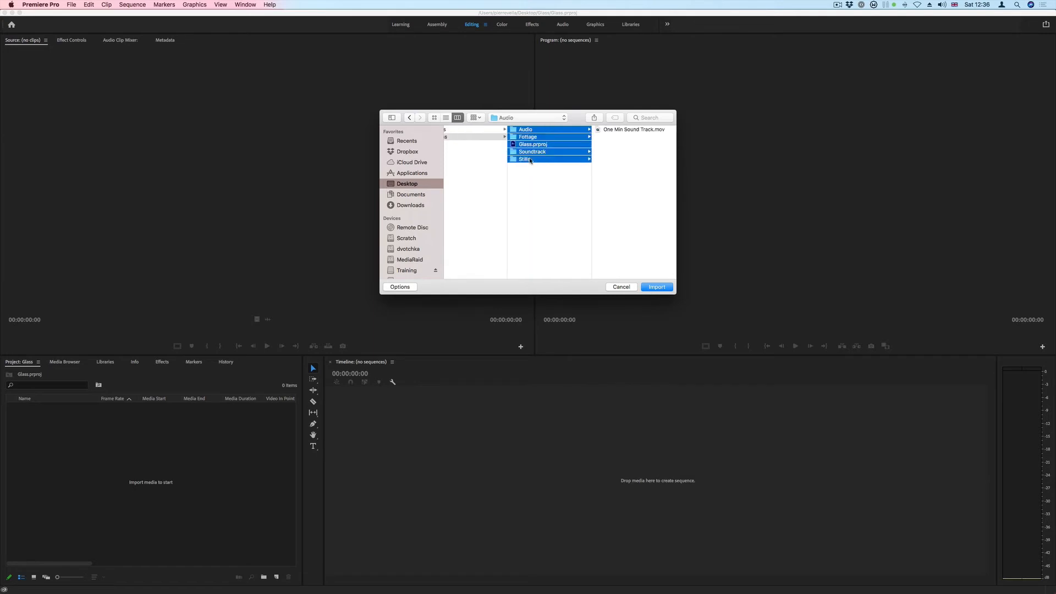
{"action": "left_click", "coordinate": [533, 144]}
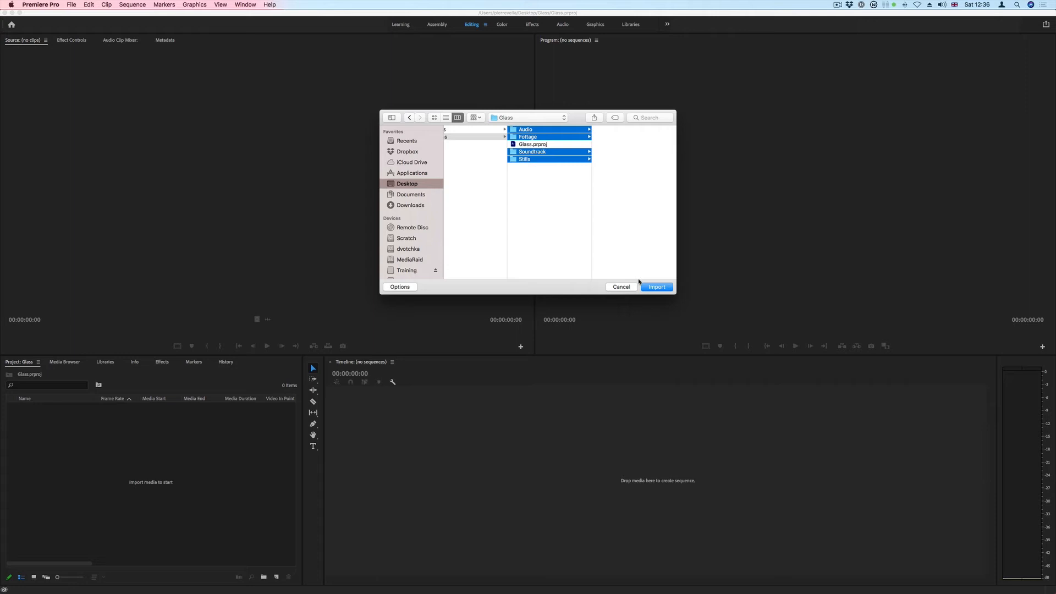
{"action": "left_click", "coordinate": [655, 286]}
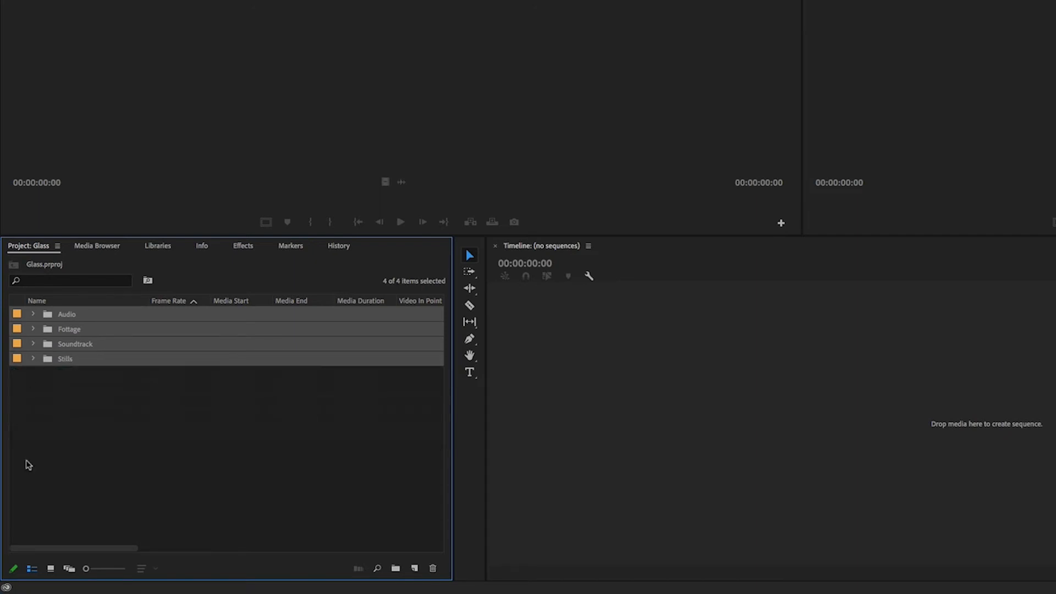
{"action": "mouse_move", "coordinate": [51, 568]}
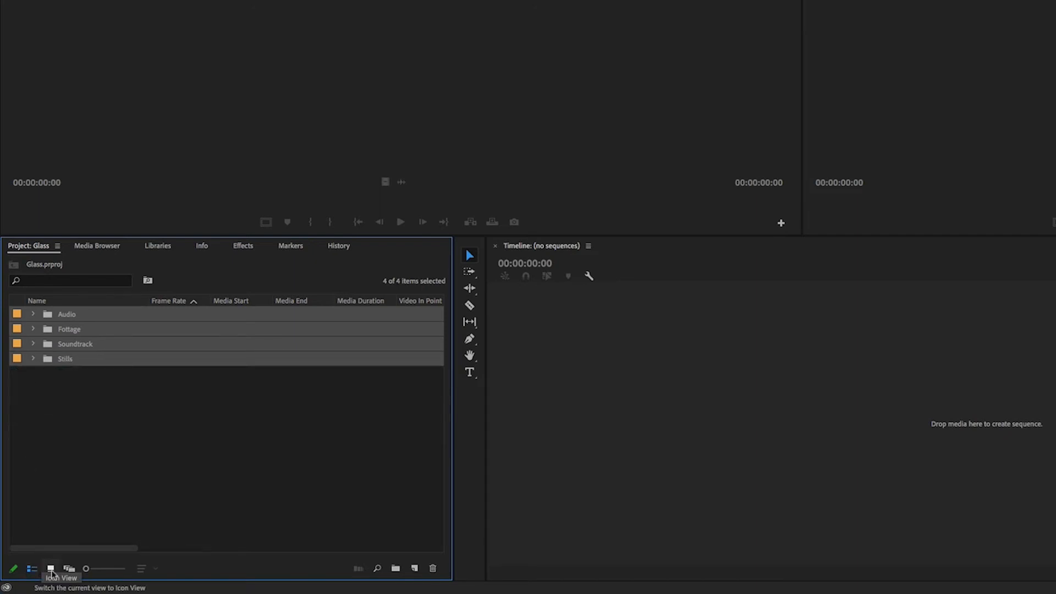
Show the bins as thumbnails, look inside the Footage bin, then return to list view.
{"action": "left_click", "coordinate": [52, 569]}
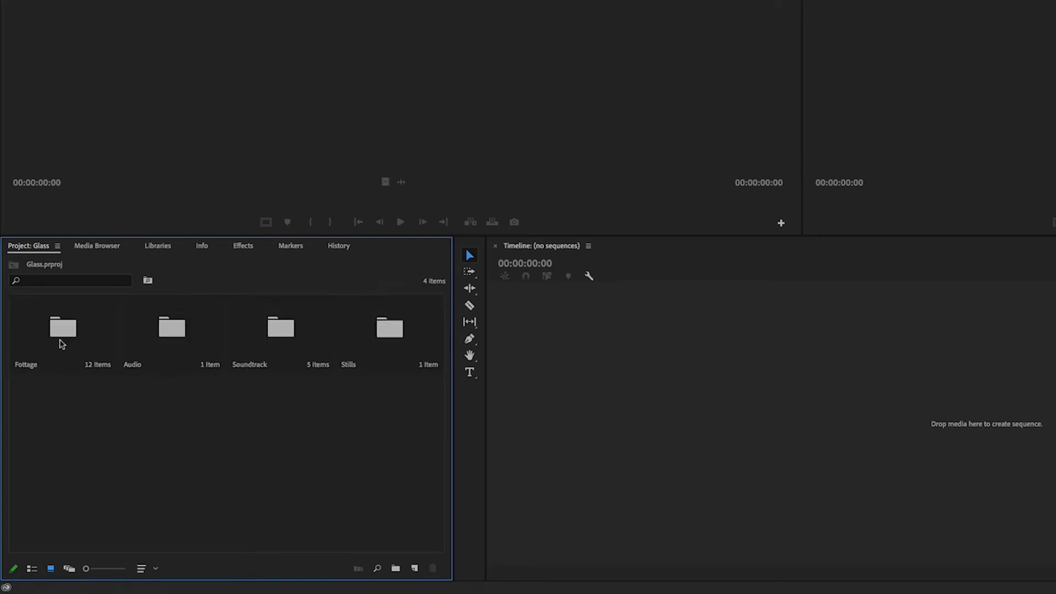
{"action": "double_click", "coordinate": [63, 328]}
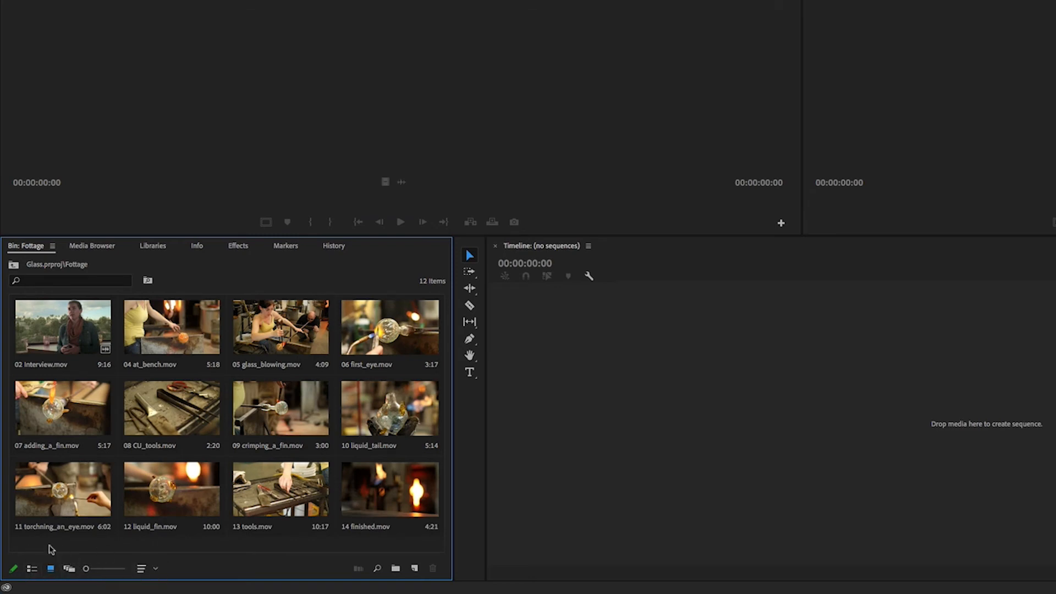
{"action": "mouse_move", "coordinate": [218, 370]}
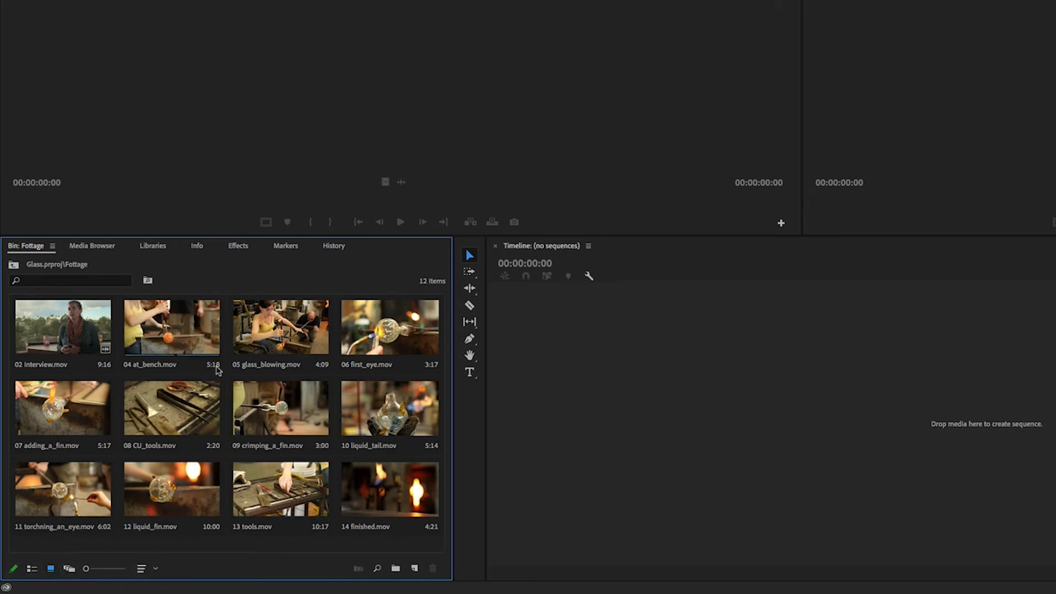
{"action": "left_click", "coordinate": [32, 569]}
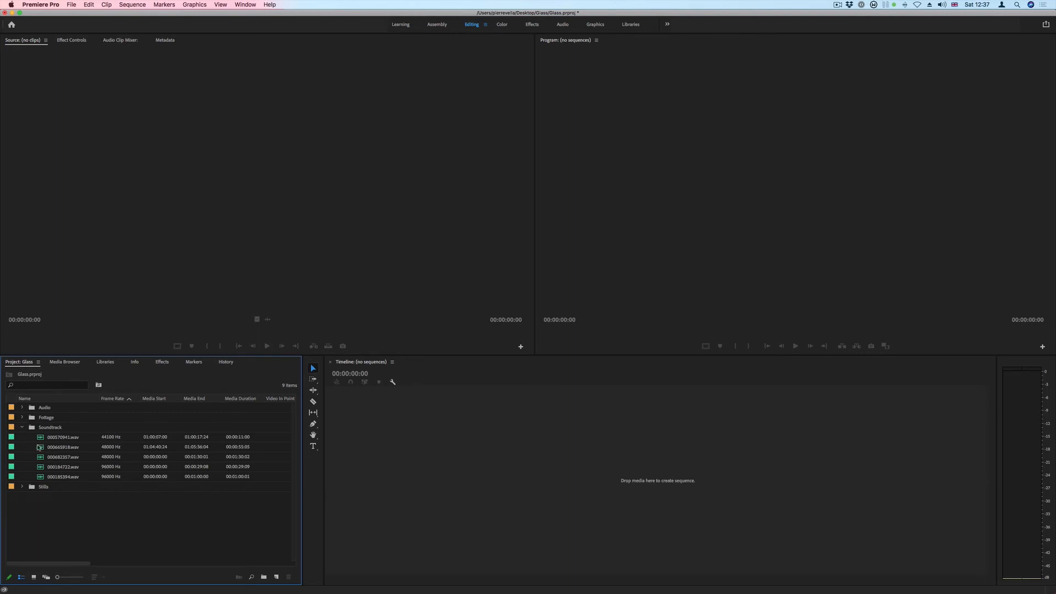
Expand the Footage bin to list its twelve MOV clips.
{"action": "left_click", "coordinate": [22, 417]}
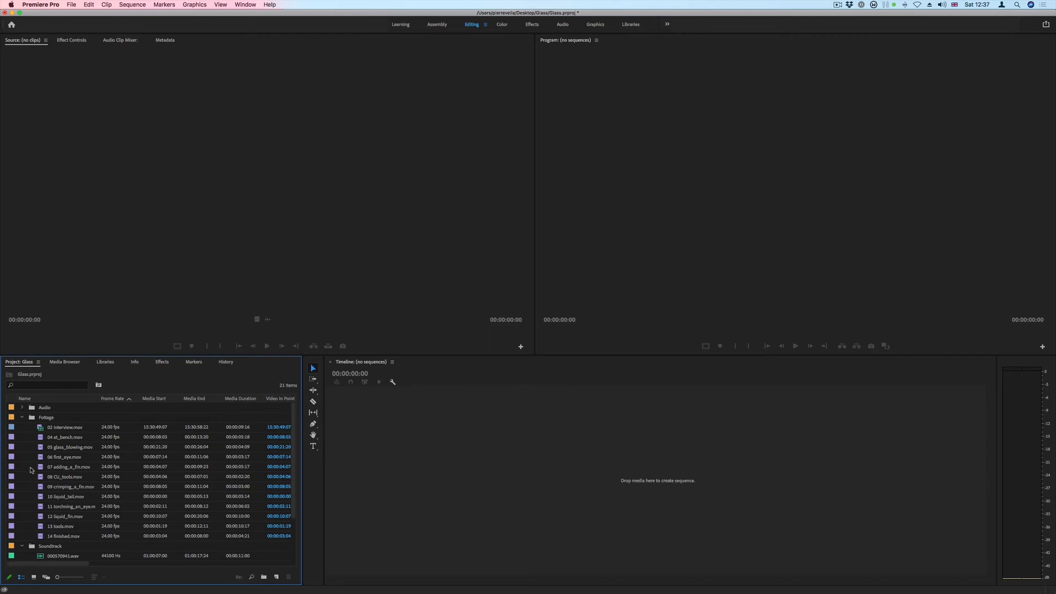
{"action": "mouse_move", "coordinate": [138, 248]}
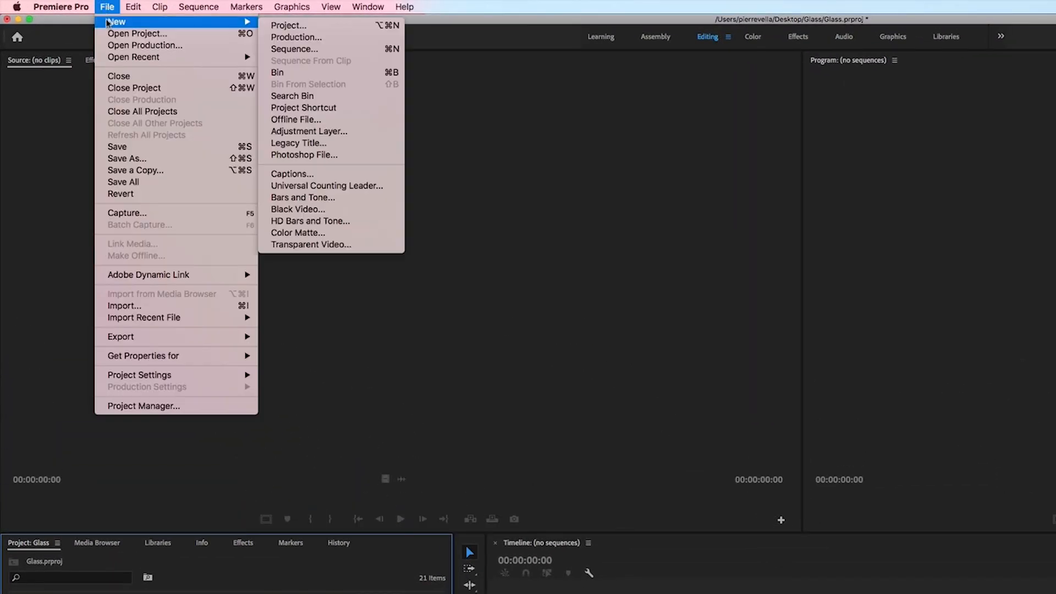
{"action": "left_click", "coordinate": [658, 372]}
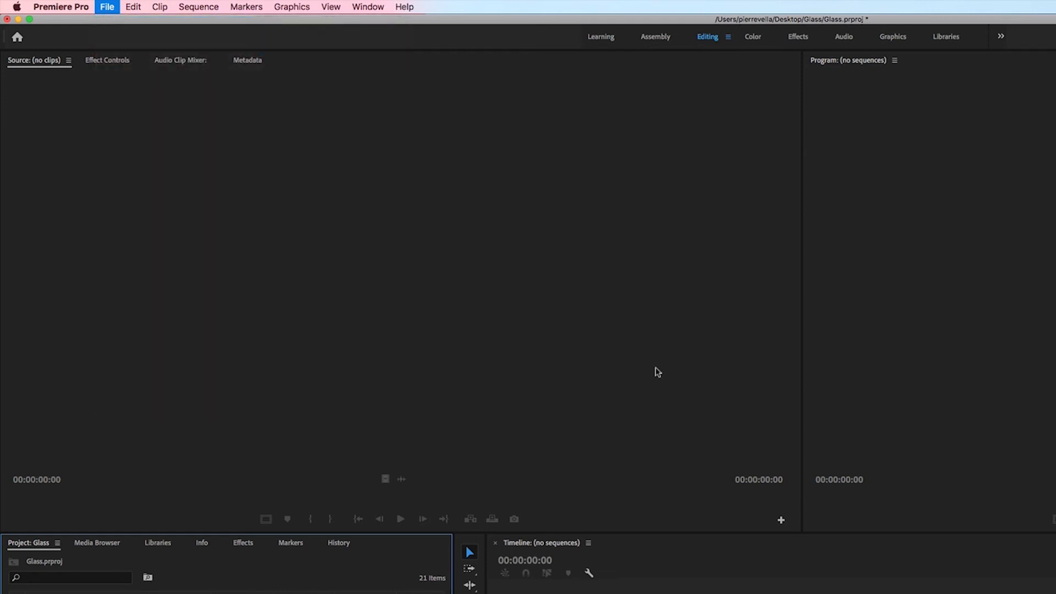
{"action": "left_click", "coordinate": [107, 6]}
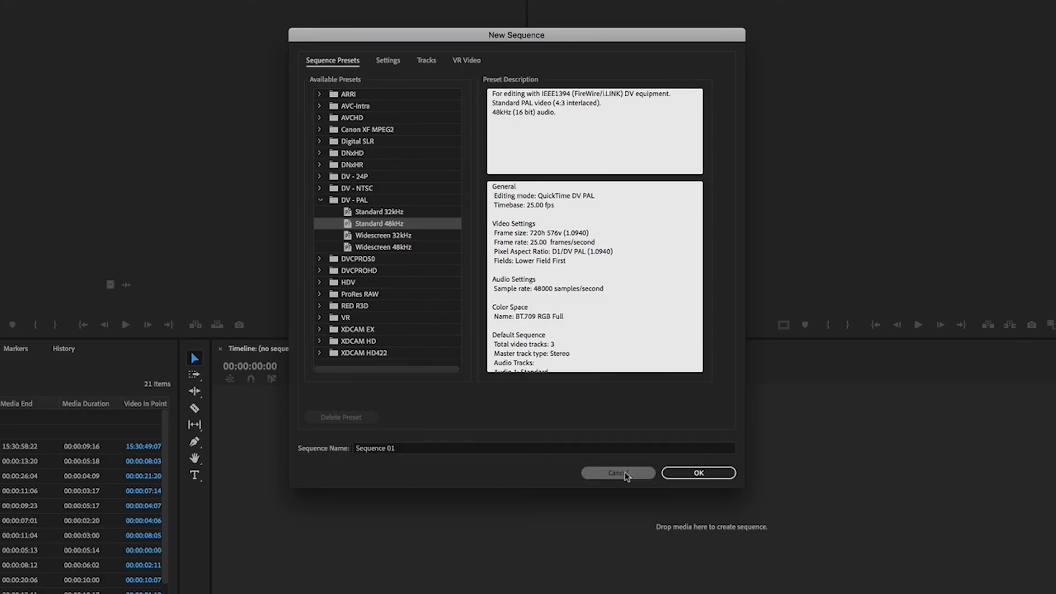
{"action": "left_click", "coordinate": [616, 472]}
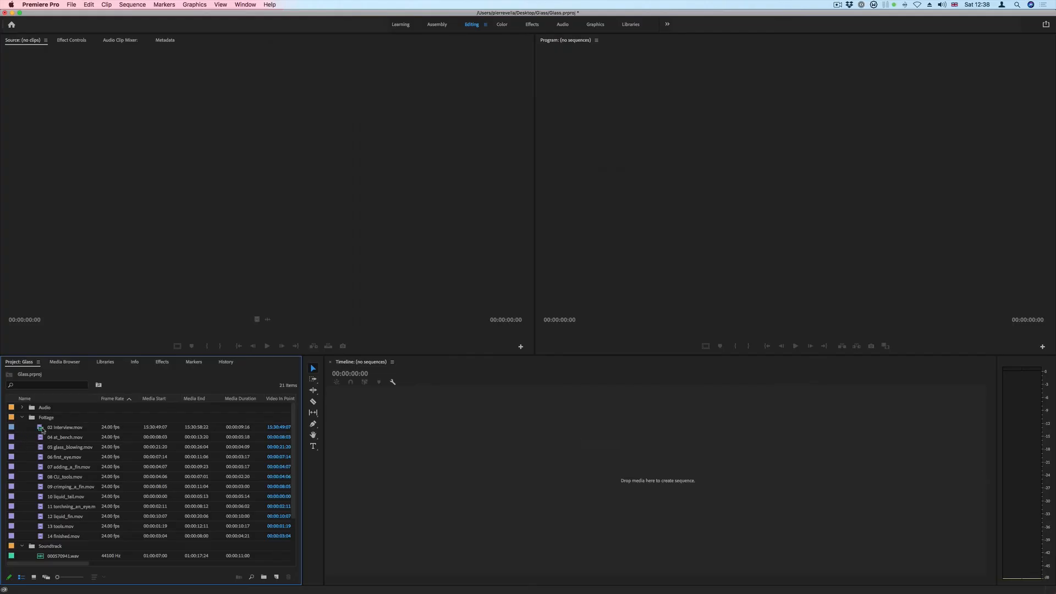